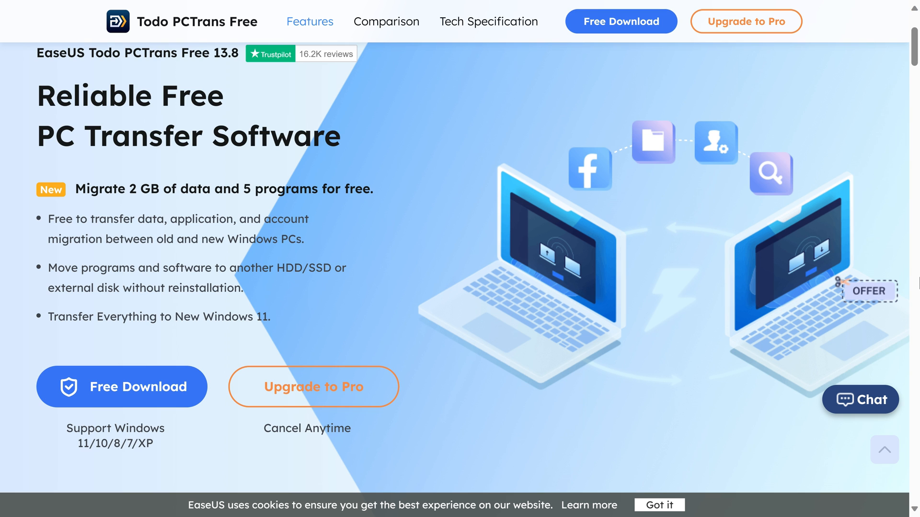
Scroll the Todo PCTrans Free page to 'Safely Transfer Everything to New PC/Drive'
{"action": "scroll", "scroll_direction": "down", "scroll_amount": 3}
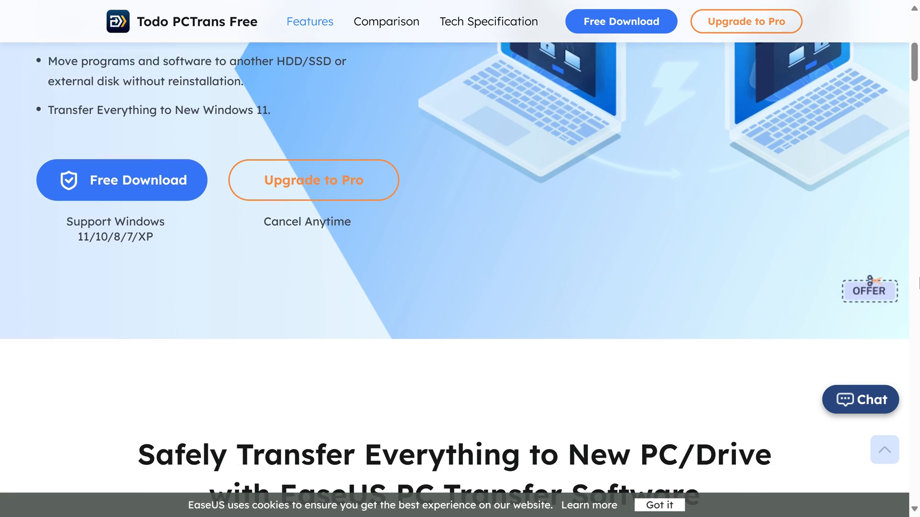
{"action": "scroll", "scroll_direction": "down", "scroll_amount": 3}
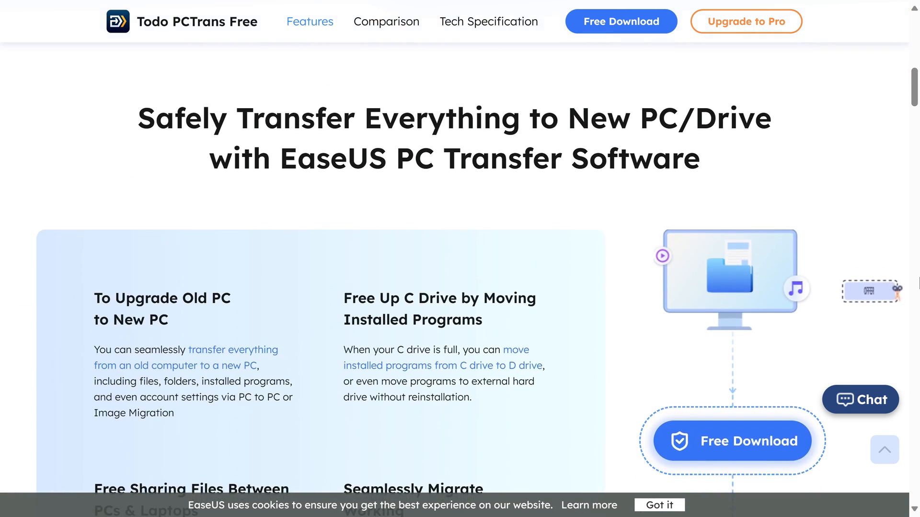
{"action": "scroll", "scroll_direction": "down", "scroll_amount": 3}
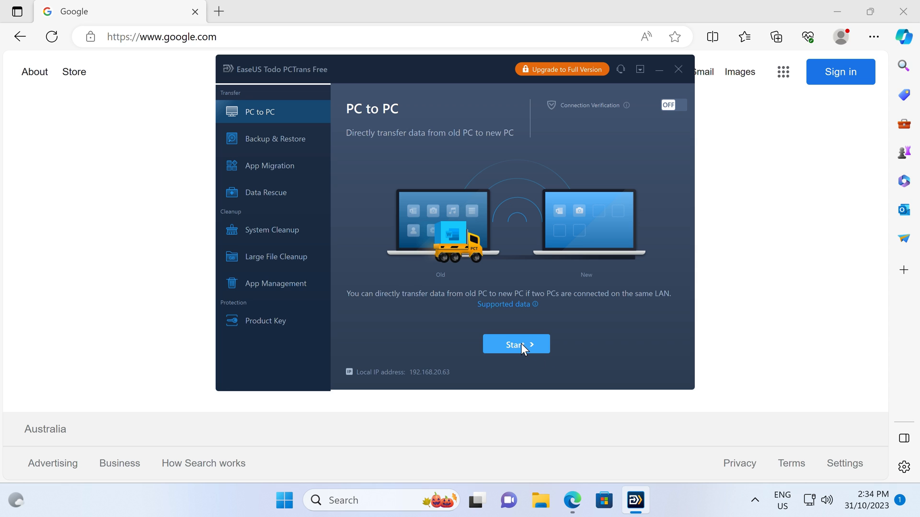
Switch from PC to PC to Backup & Restore, then App Migration, in the sidebar
{"action": "left_click", "coordinate": [274, 138]}
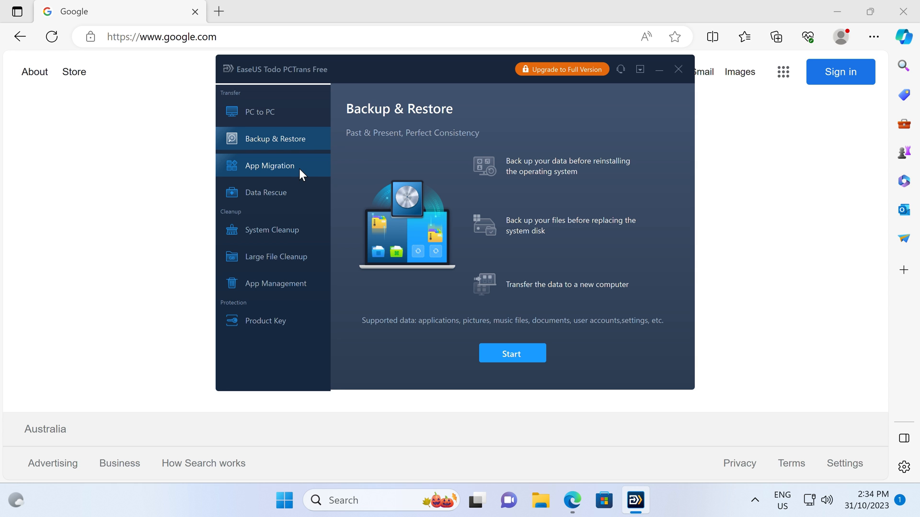
{"action": "left_click", "coordinate": [270, 165]}
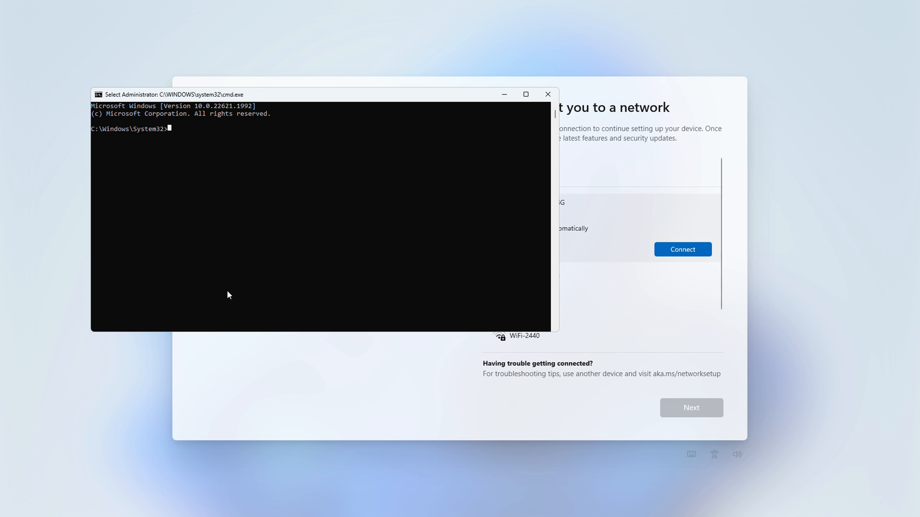
Type the start of OOBE\BYPASSNRO at the administrator prompt
{"action": "type", "text": "OOB"}
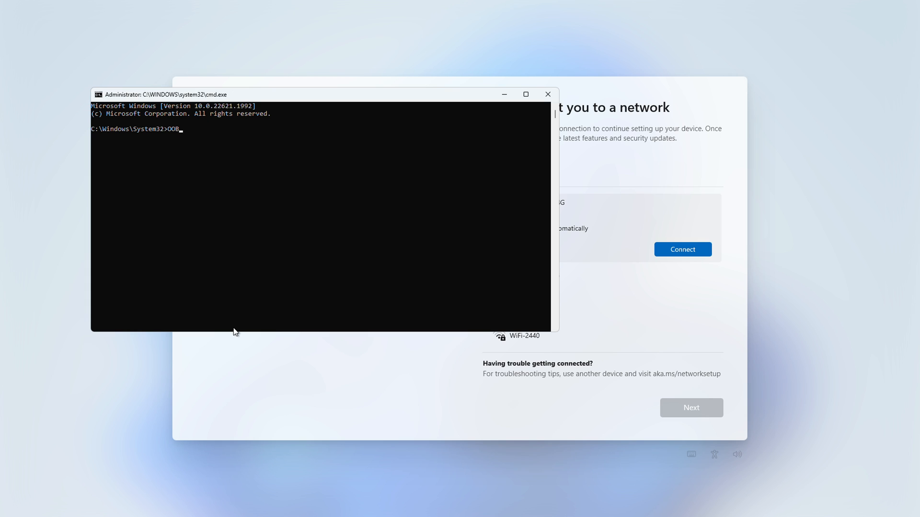
{"action": "type", "text": "E\\"}
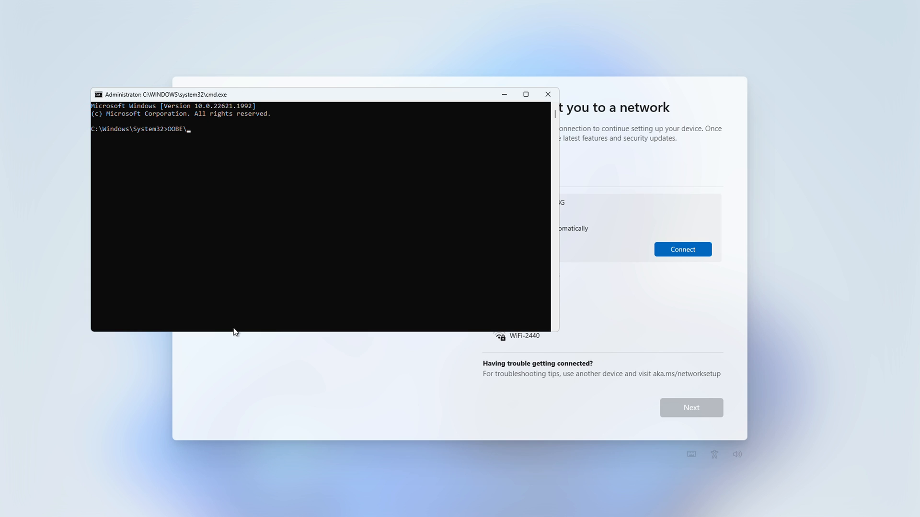
{"action": "type", "text": "BYP"}
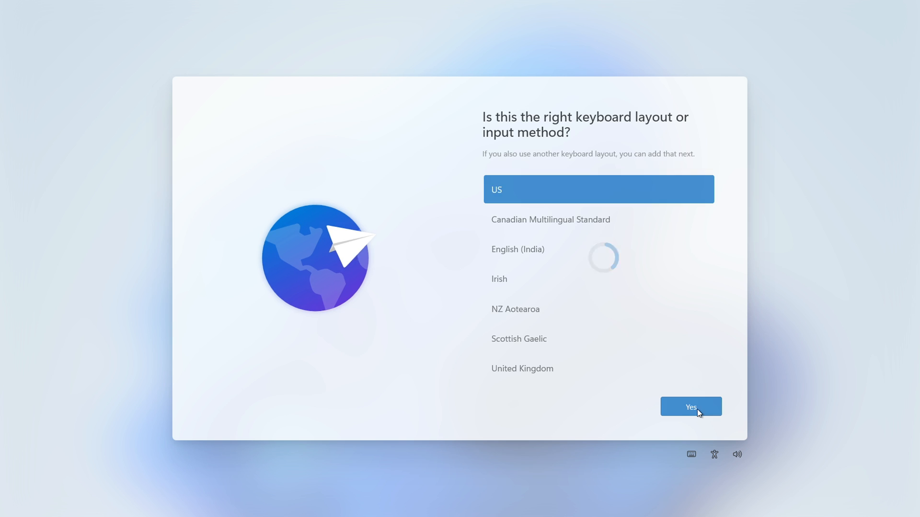
Confirm the US keyboard layout and skip adding a second layout
{"action": "left_click", "coordinate": [690, 407]}
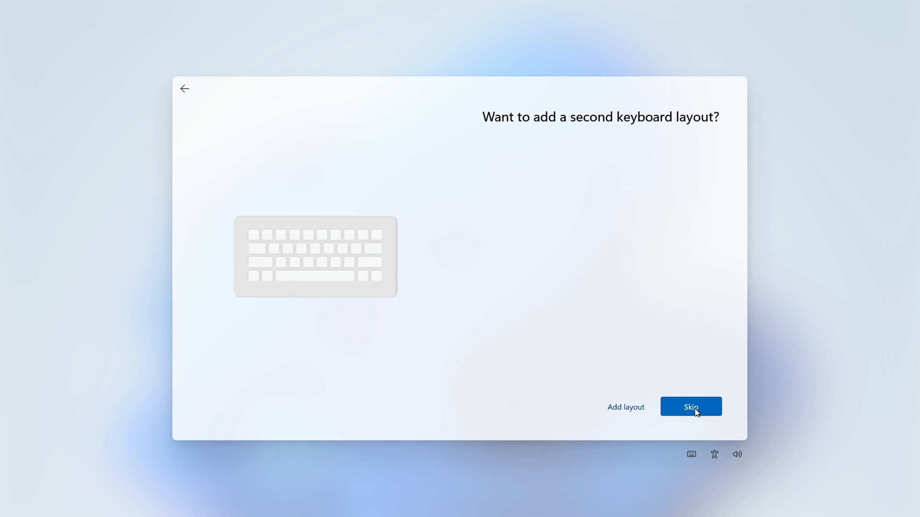
{"action": "left_click", "coordinate": [690, 407]}
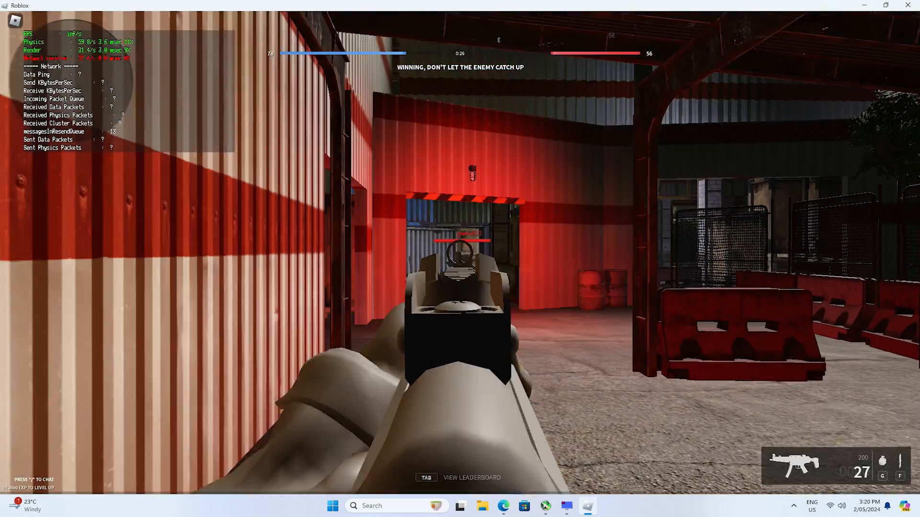
Fire the SMG at enemies ahead down the container corridor
{"action": "left_click", "coordinate": [460, 259]}
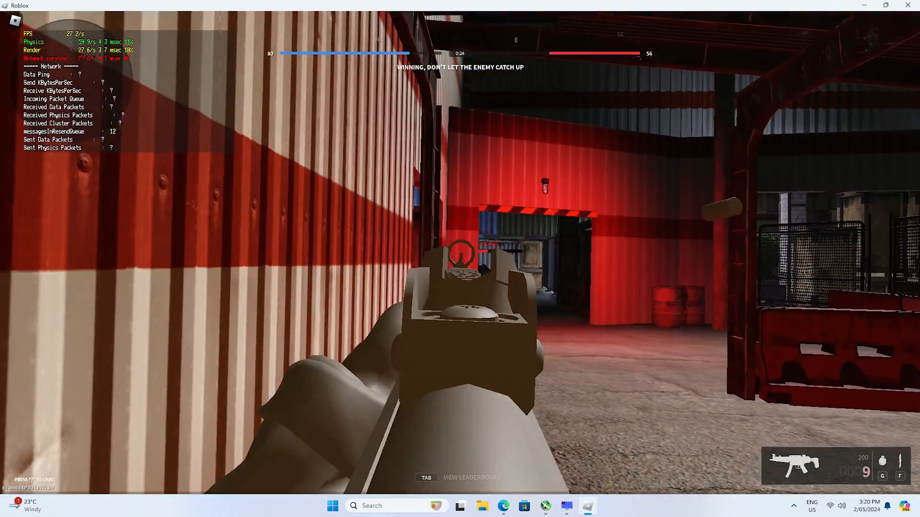
{"action": "left_click", "coordinate": [459, 258]}
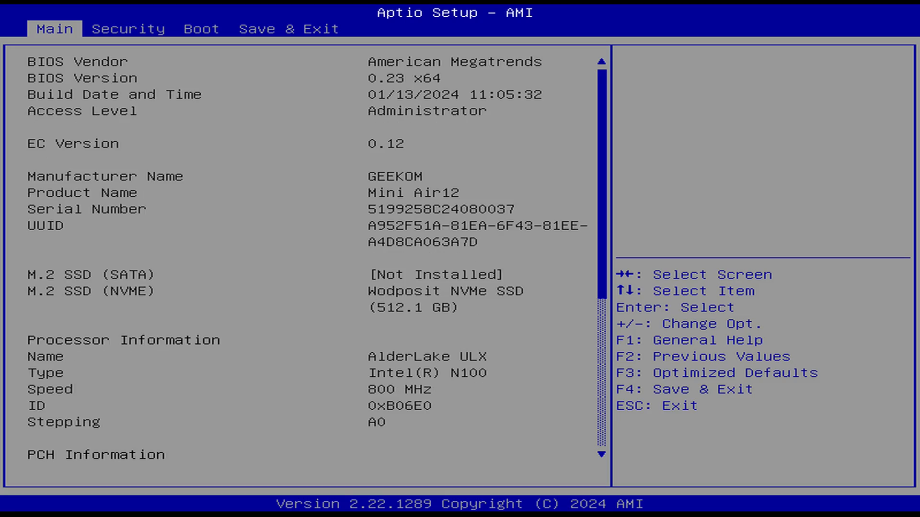
Scroll through the Main page details and move on to the Boot settings page
{"action": "scroll", "scroll_direction": "down", "scroll_amount": 3}
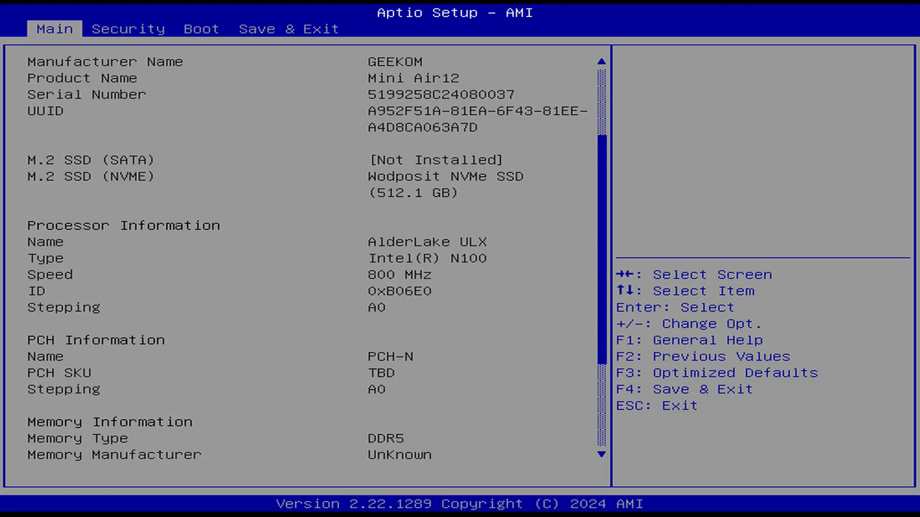
{"action": "scroll", "scroll_direction": "down", "scroll_amount": 3}
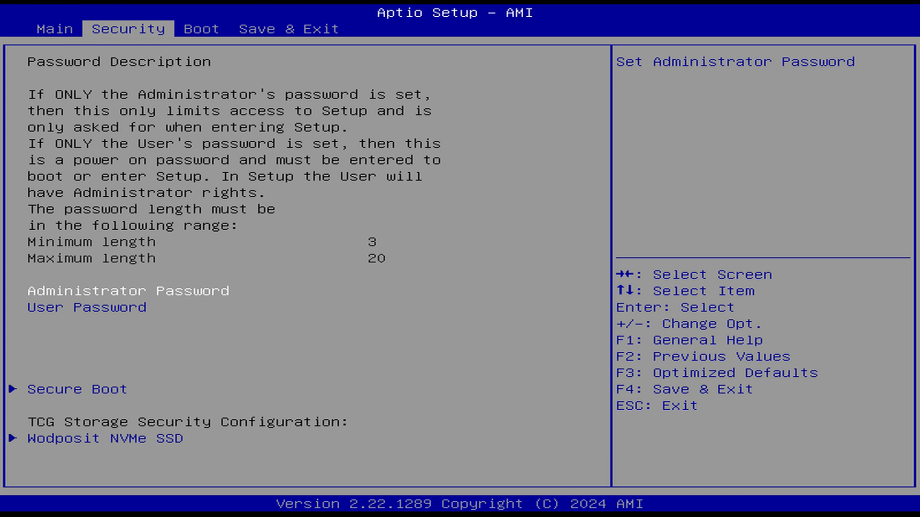
{"action": "left_click", "coordinate": [201, 28]}
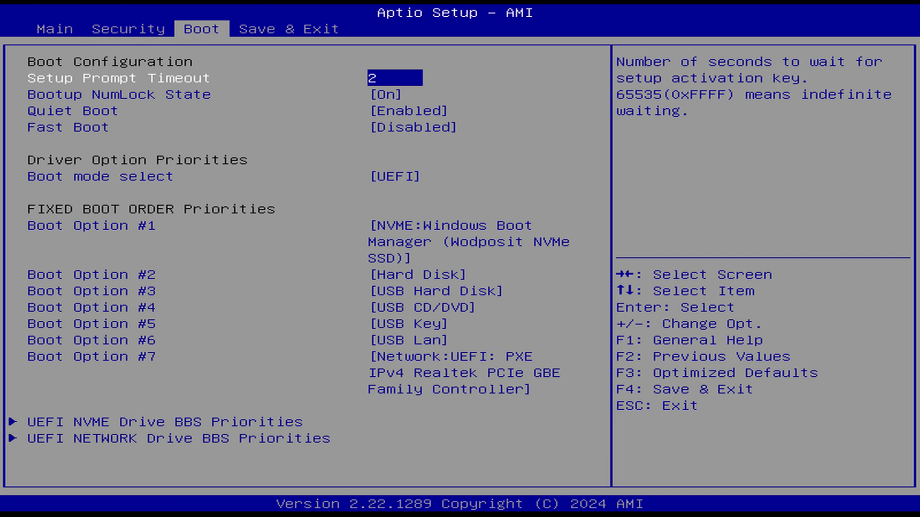